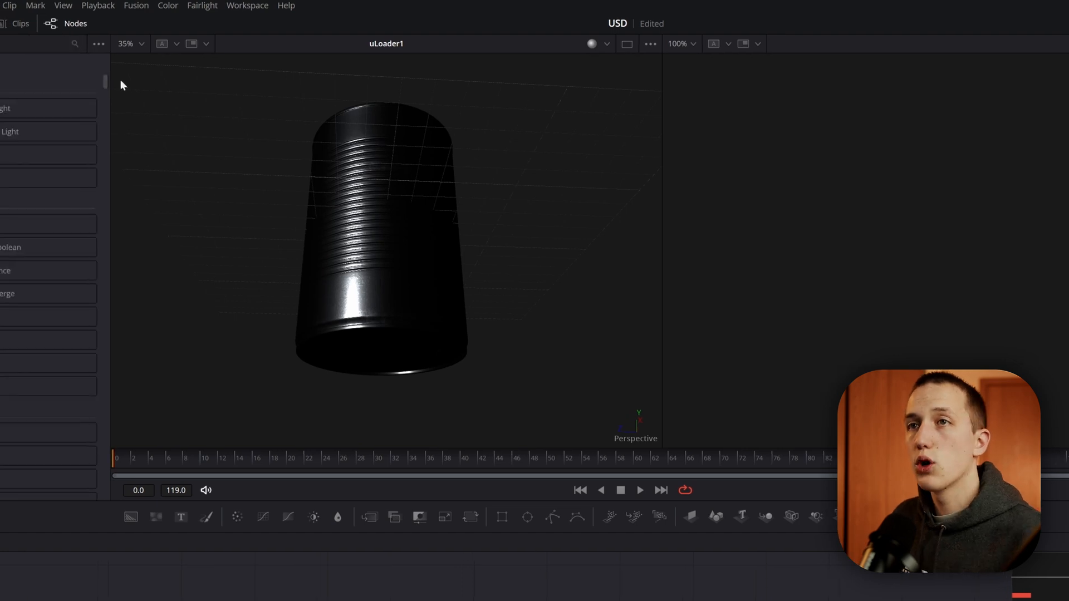
# Add a uRenderer node from the Effects library's USD tools, fed by the tin can loader
pyautogui.click(140, 23)
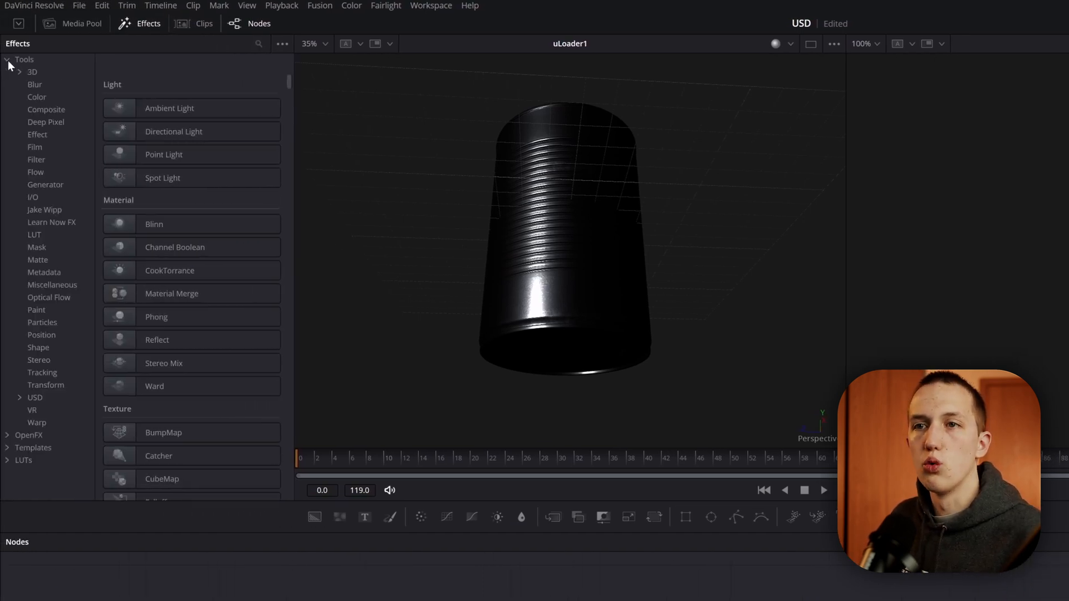
pyautogui.click(35, 397)
pyautogui.write('render')
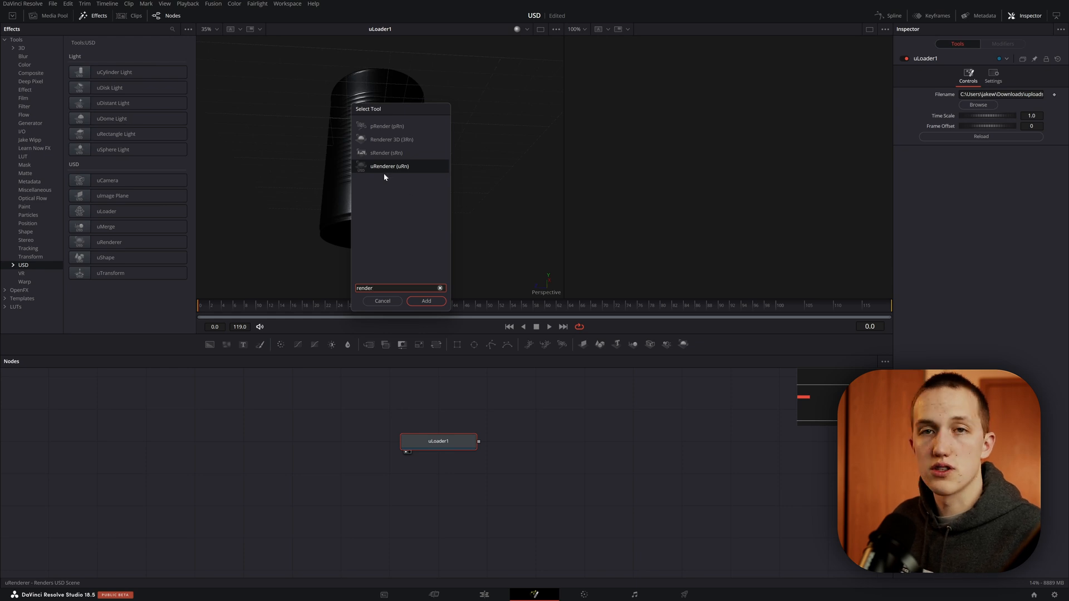
pyautogui.click(425, 300)
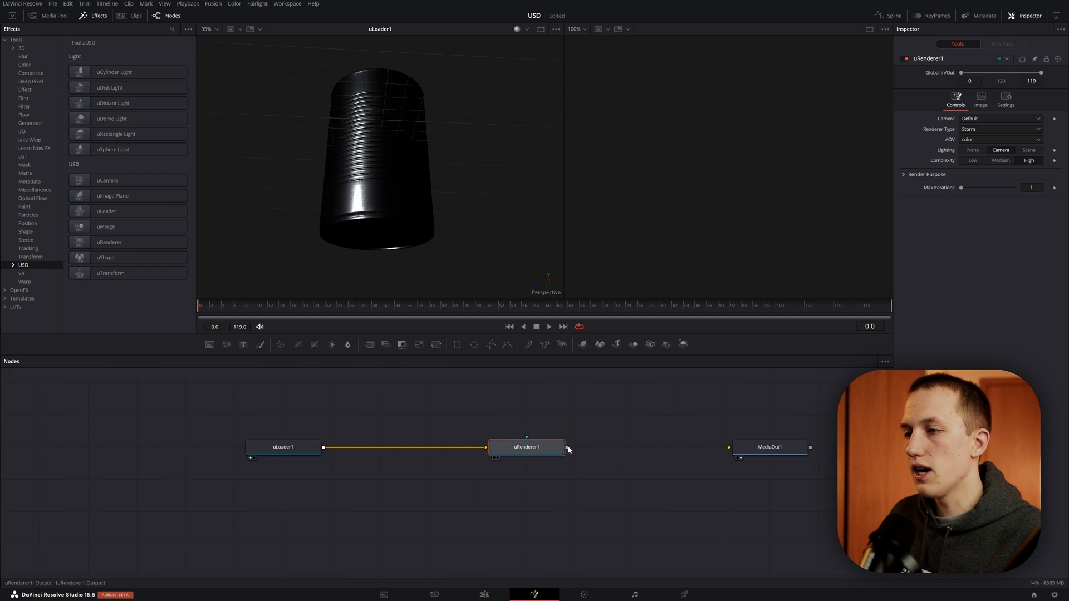
# Wire uRenderer1 to MediaOut1, add a uCamera, and insert uMerge1 before the renderer
pyautogui.moveTo(566, 447); pyautogui.dragTo(729, 447)
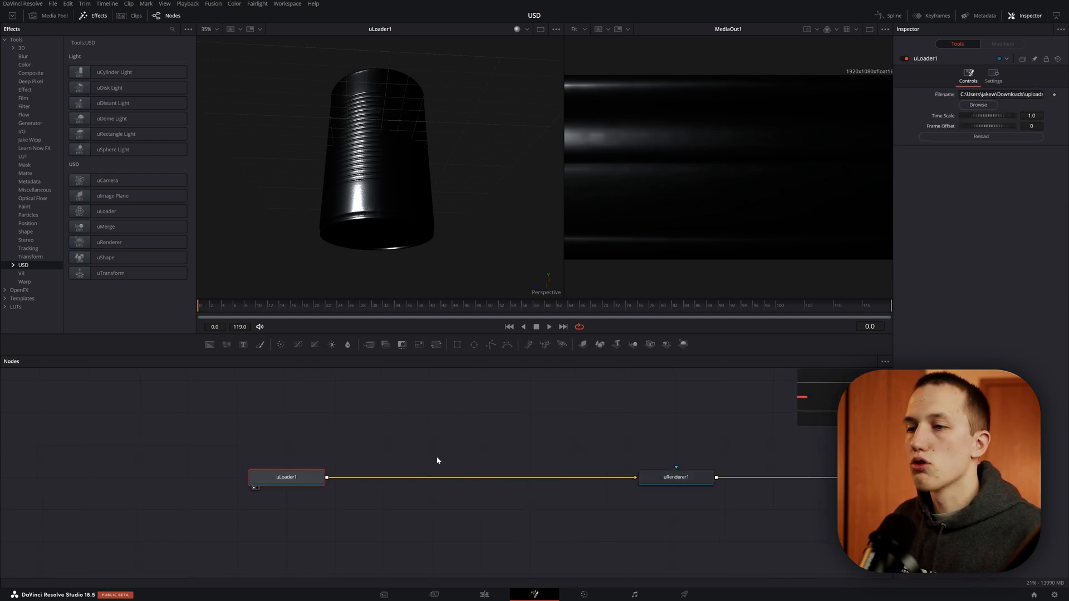
pyautogui.write('camera')
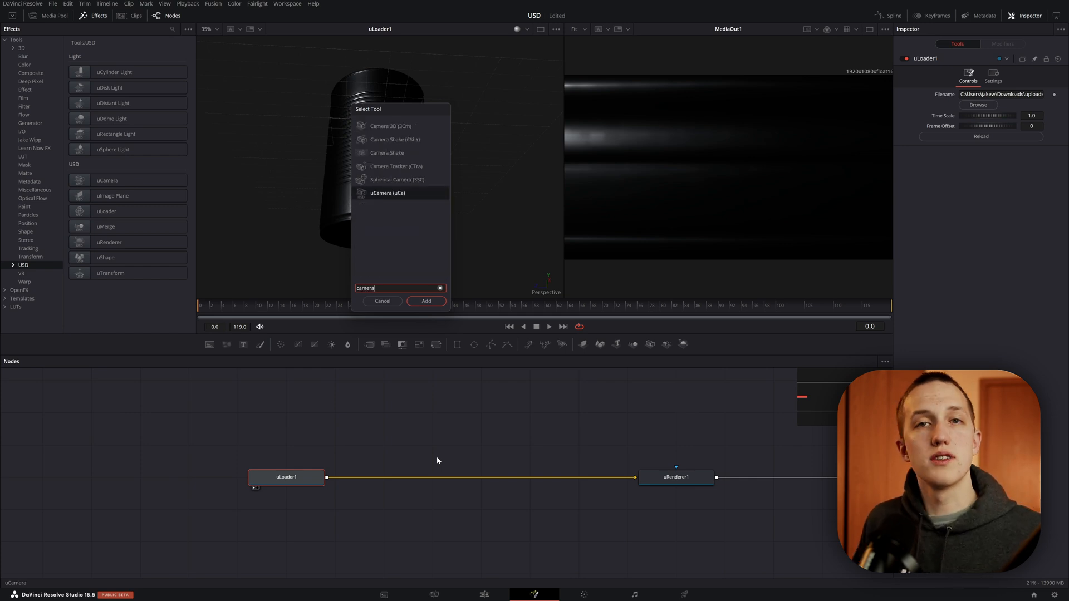
pyautogui.click(426, 301)
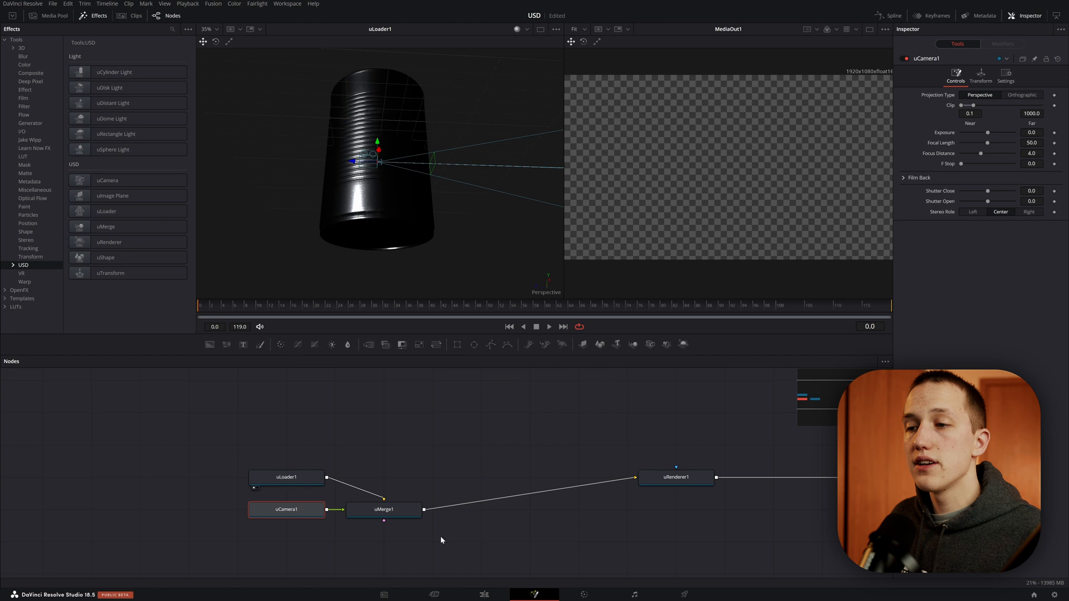
pyautogui.moveTo(384, 510); pyautogui.dragTo(432, 477)
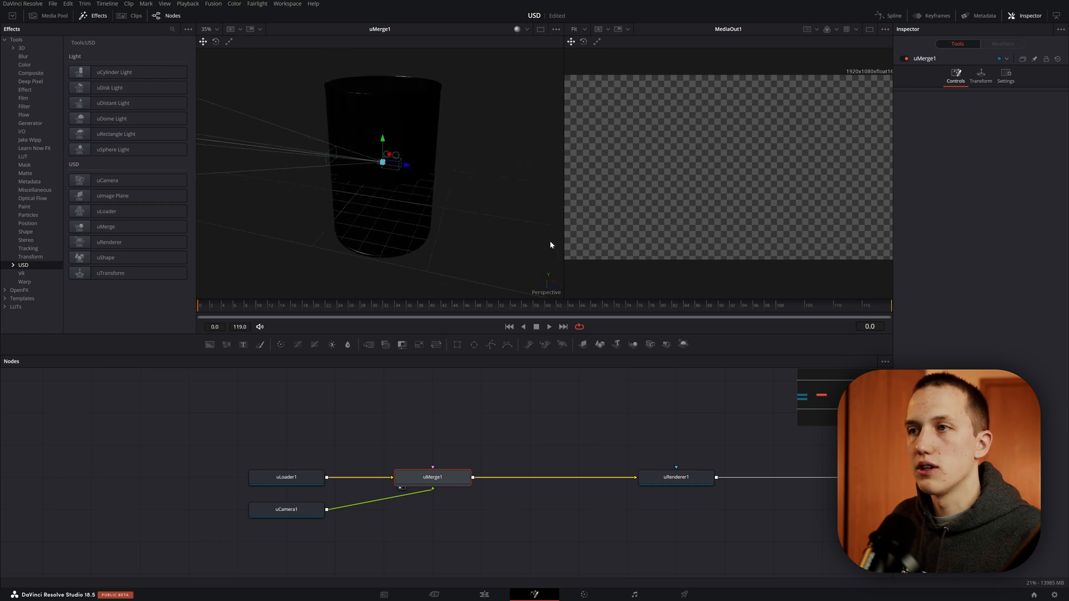
# Raise uCamera1's Transform Translation Z to about 36.8
pyautogui.click(286, 509)
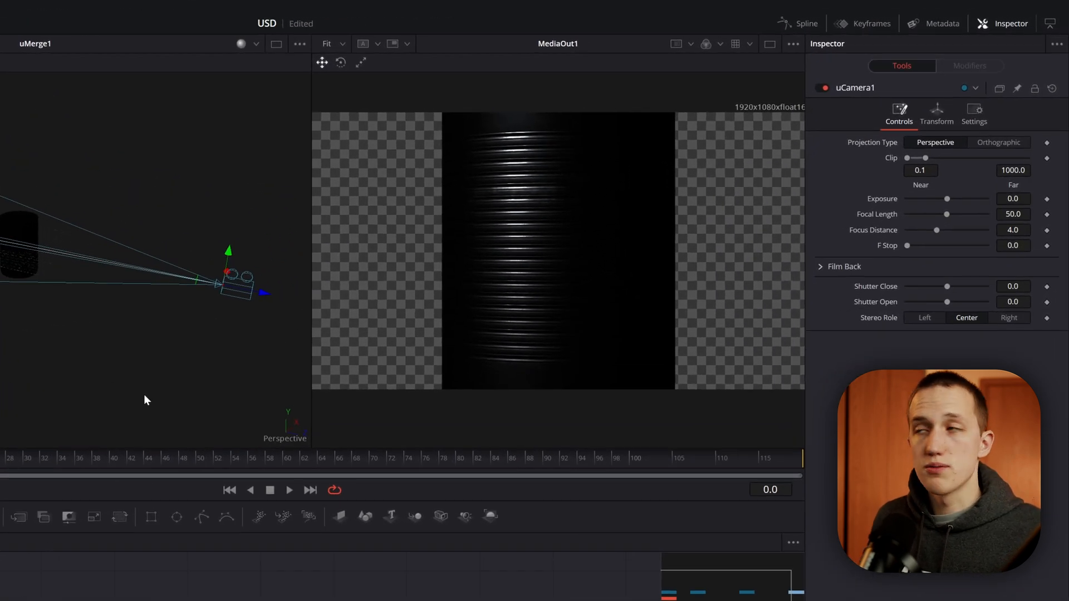
pyautogui.click(935, 113)
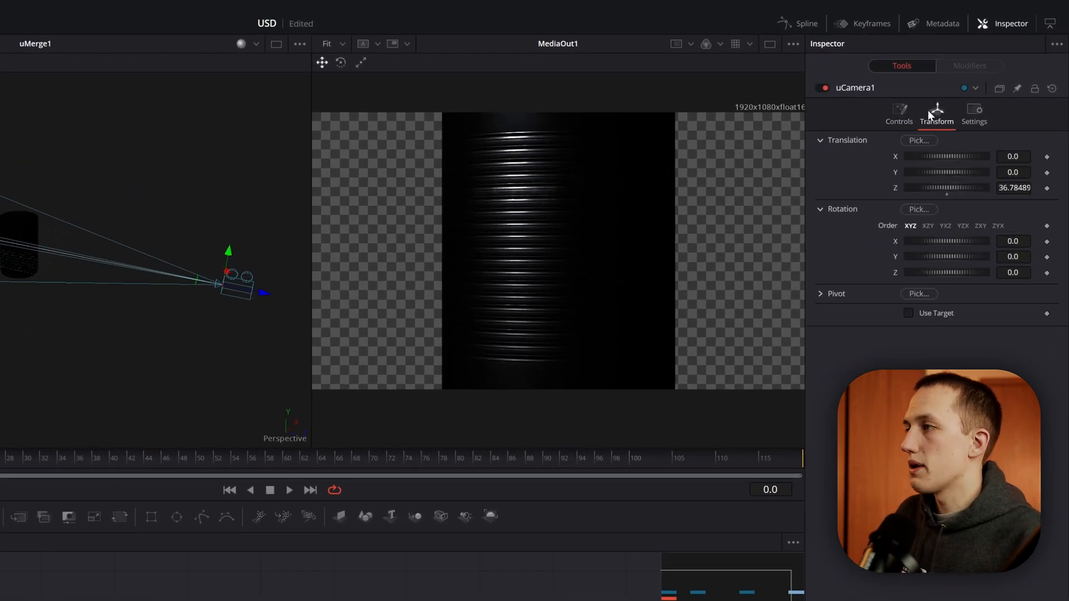
pyautogui.click(908, 313)
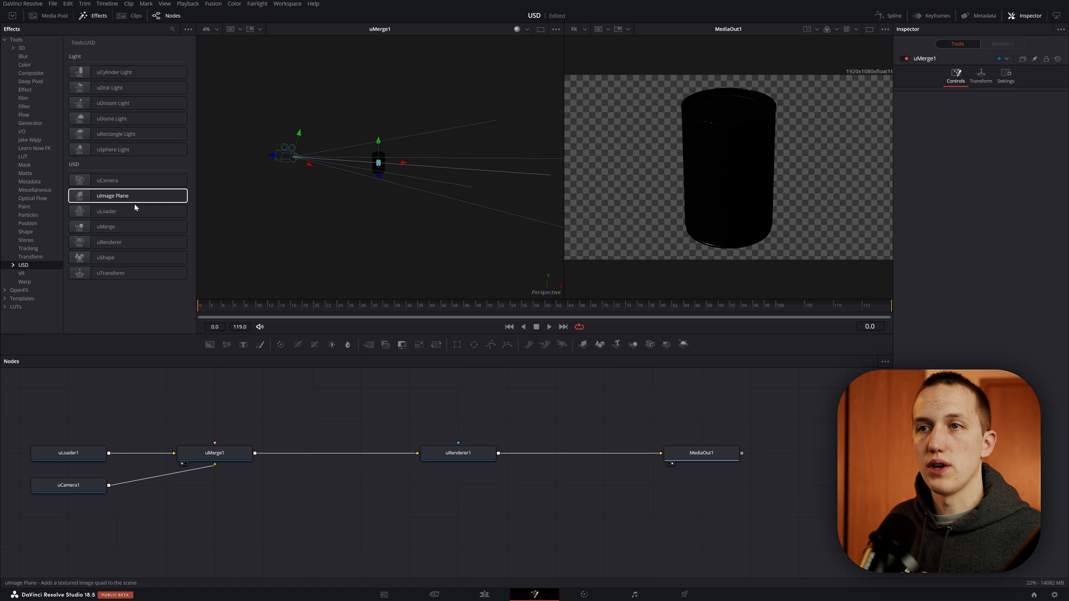
pyautogui.moveTo(113, 149)
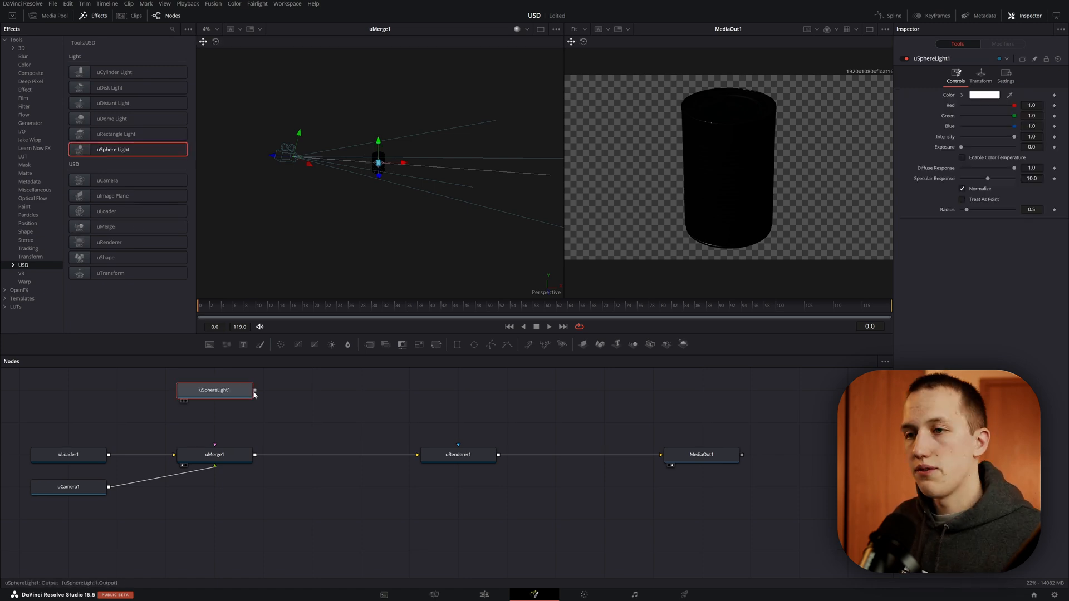
# Wire uSphereLight1's output into uMerge1
pyautogui.moveTo(254, 390); pyautogui.dragTo(213, 460)
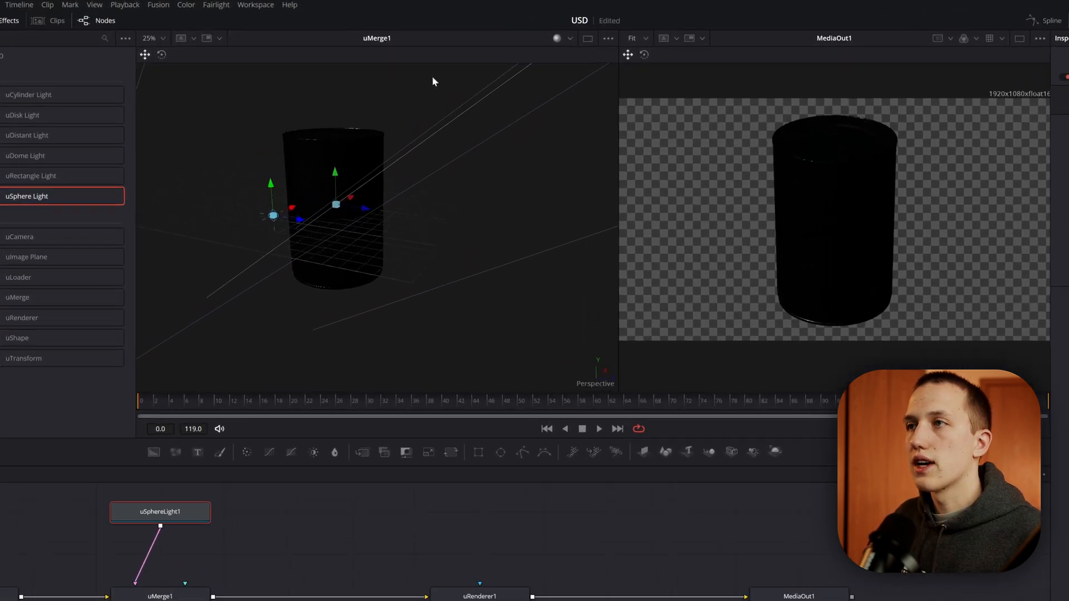
# Set uRenderer1's Lighting to Scene in the Inspector
pyautogui.click(571, 44)
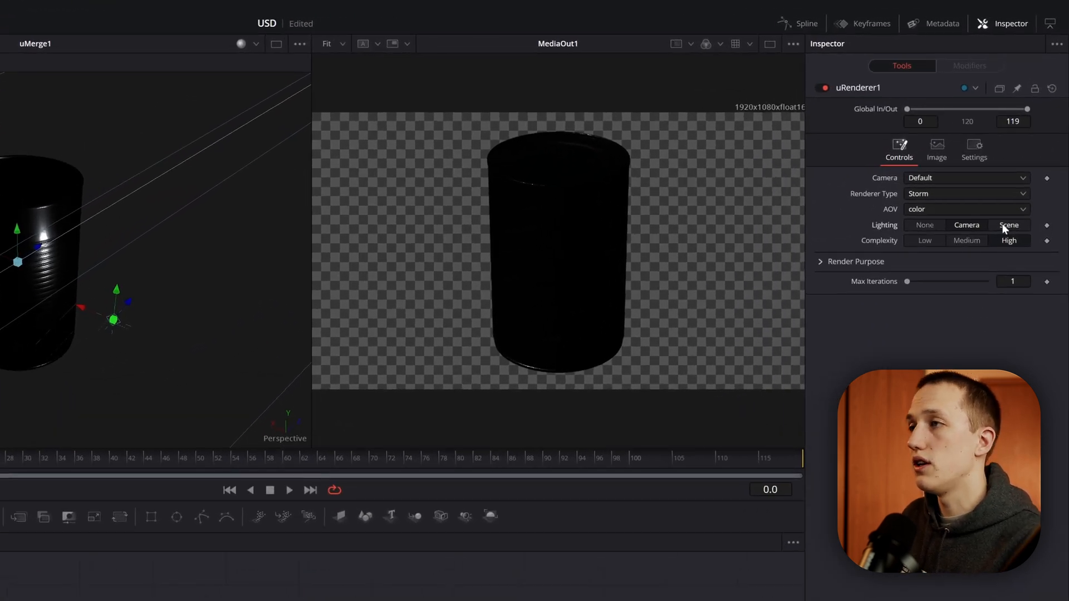
pyautogui.click(1010, 225)
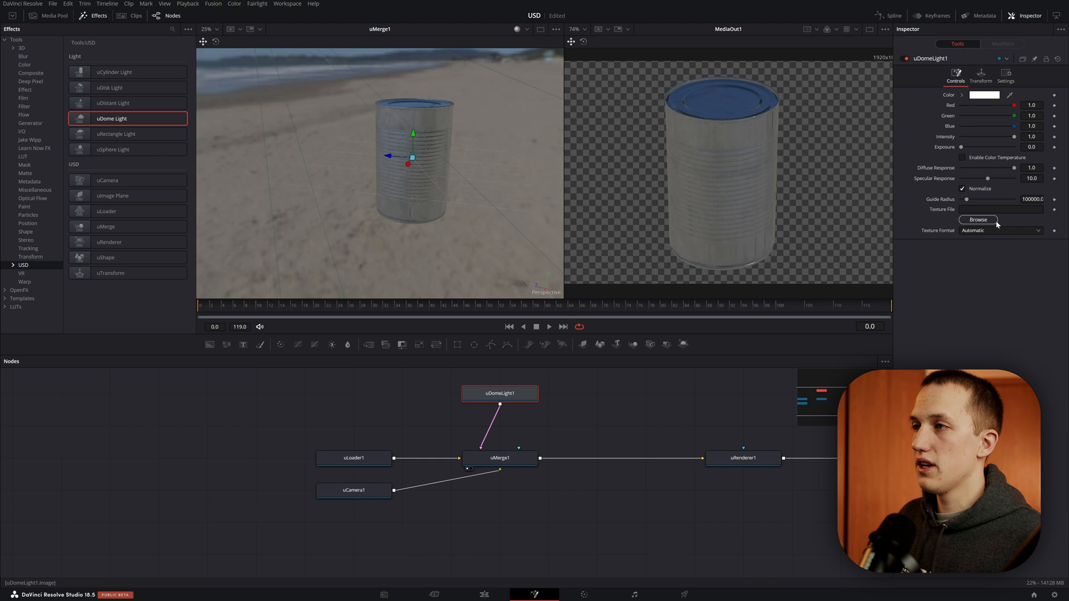
# Browse for the aerial landscape photo as the dome light's Texture File
pyautogui.click(977, 220)
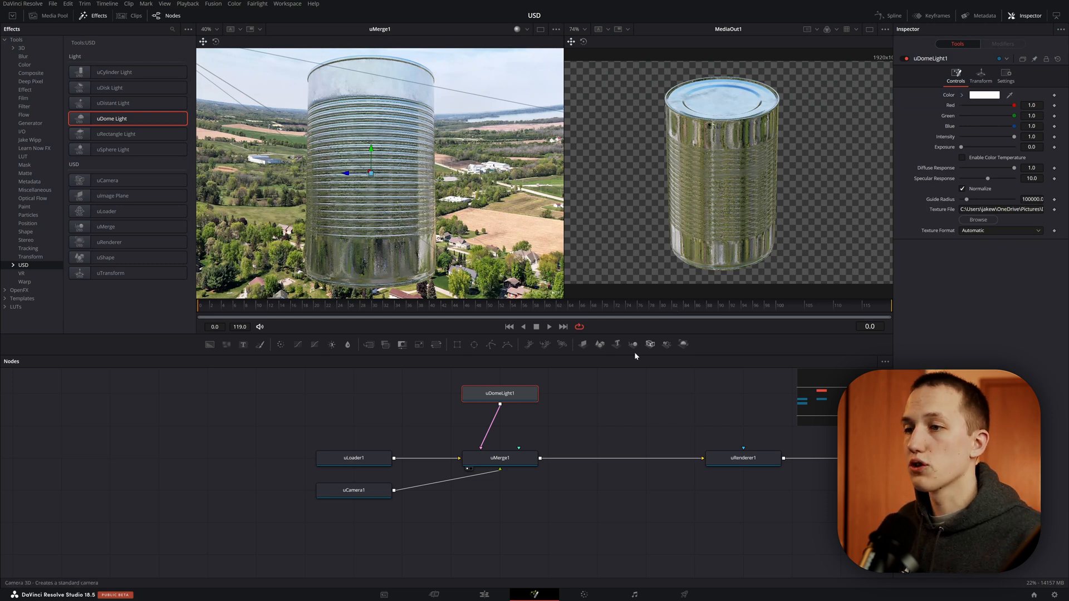
# Place a uTransform node between uCamera1 and uMerge1
pyautogui.click(353, 490)
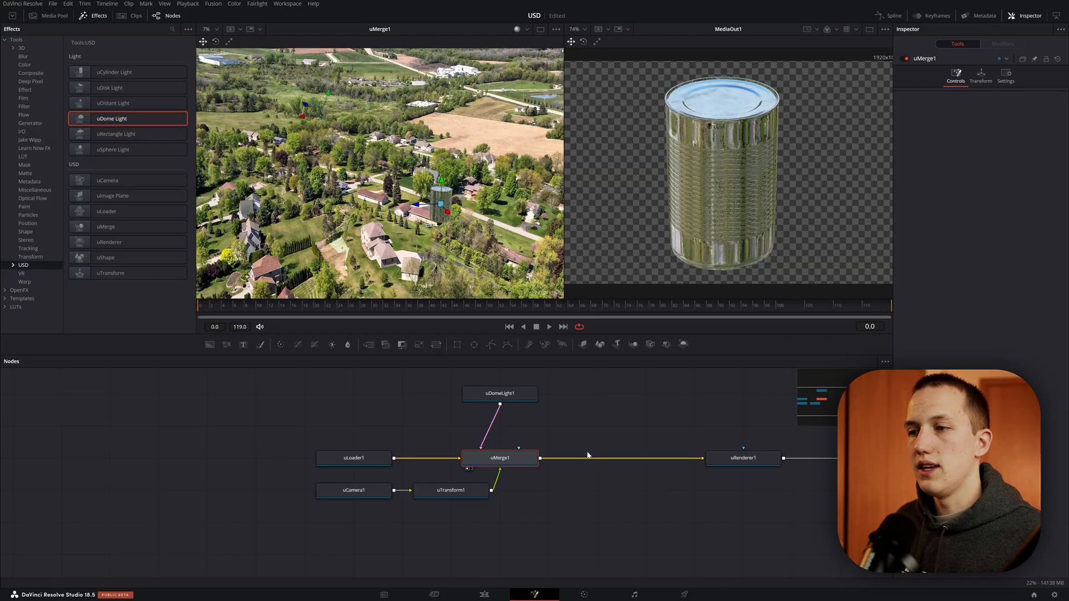
pyautogui.click(450, 490)
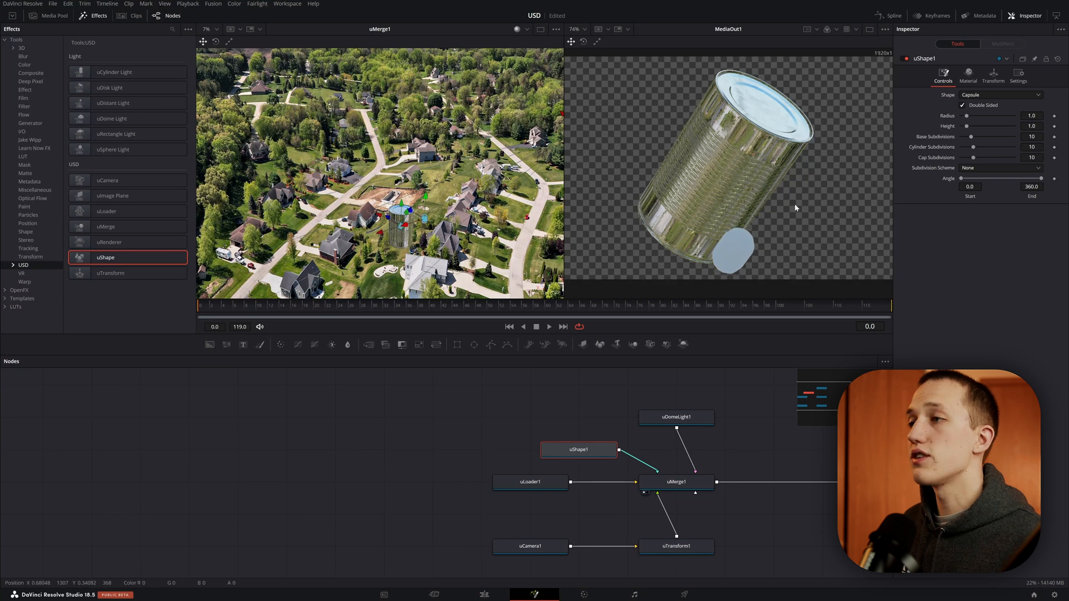
# Switch uShape1 to a cube and drag its Size up to 5.75
pyautogui.click(1000, 94)
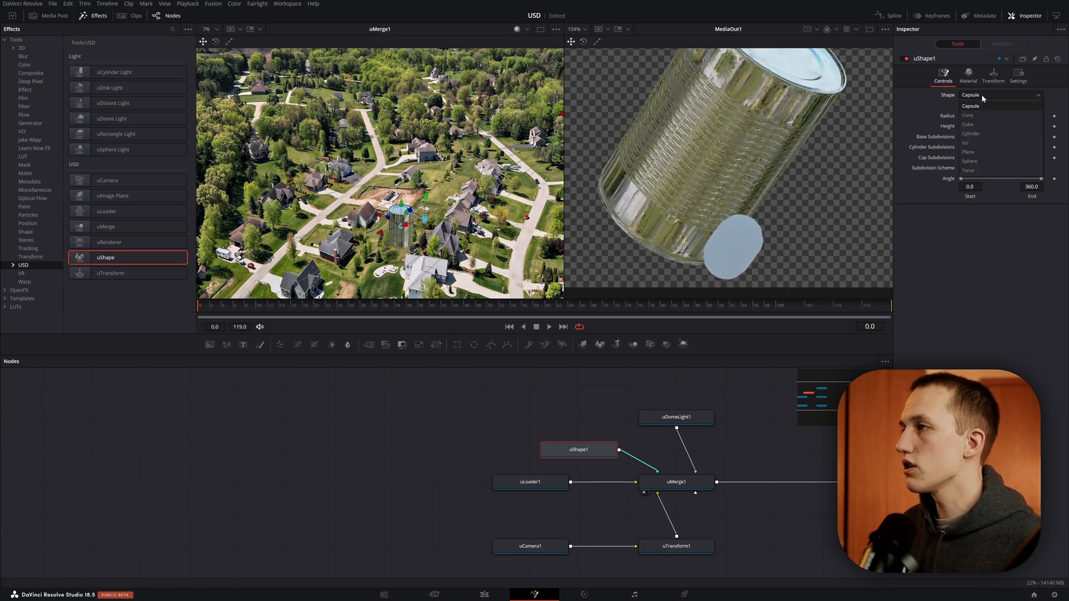
pyautogui.click(969, 124)
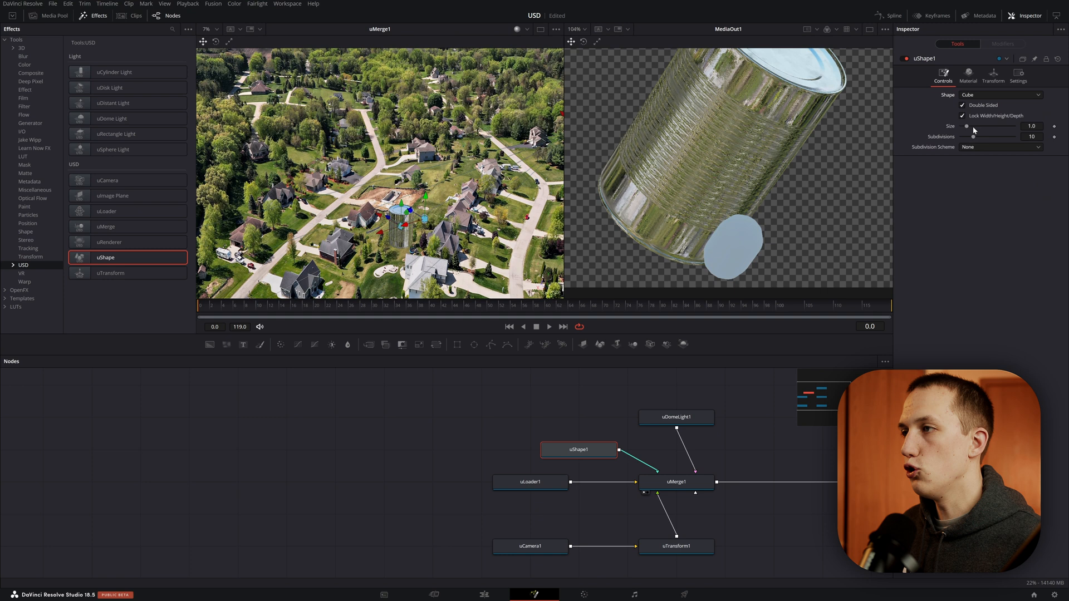
pyautogui.moveTo(968, 127); pyautogui.dragTo(992, 126)
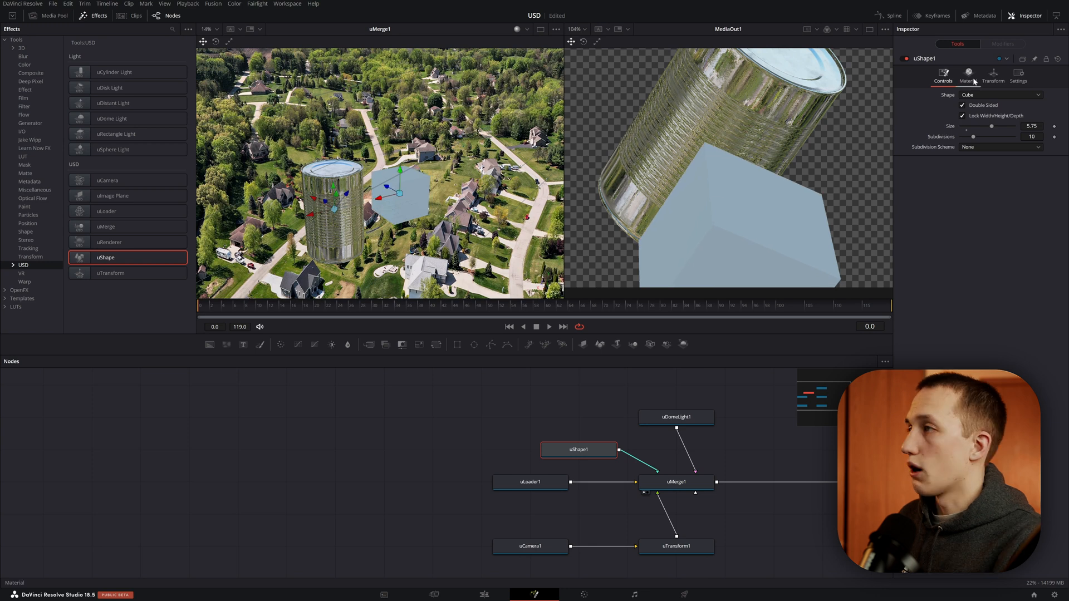
# Raise the shape's Metallic to 1.0 and lower its Roughness for a glossy finish
pyautogui.click(967, 76)
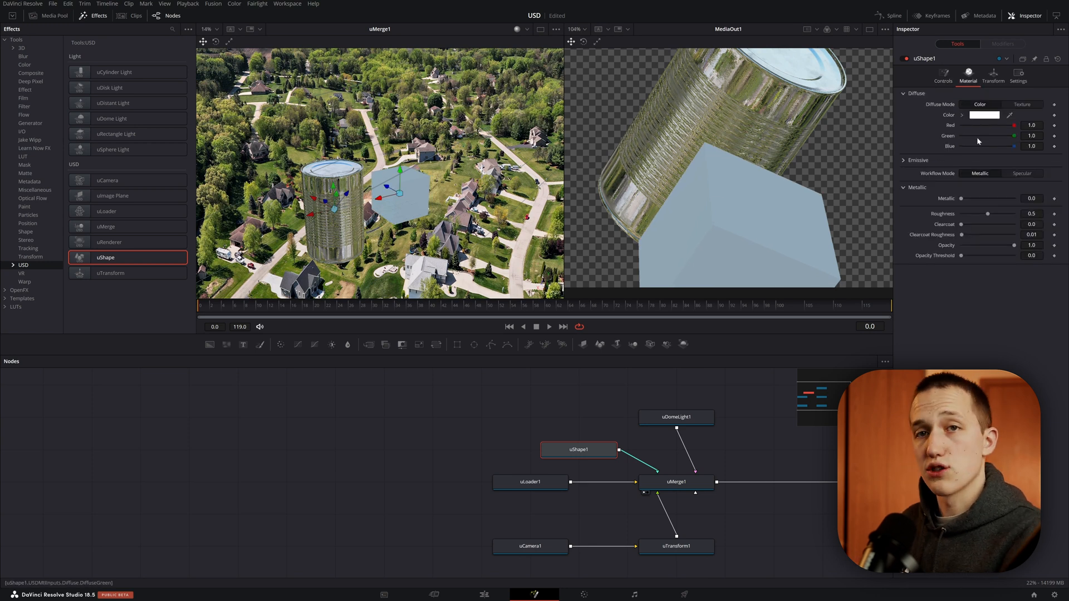
pyautogui.moveTo(960, 198); pyautogui.dragTo(989, 198)
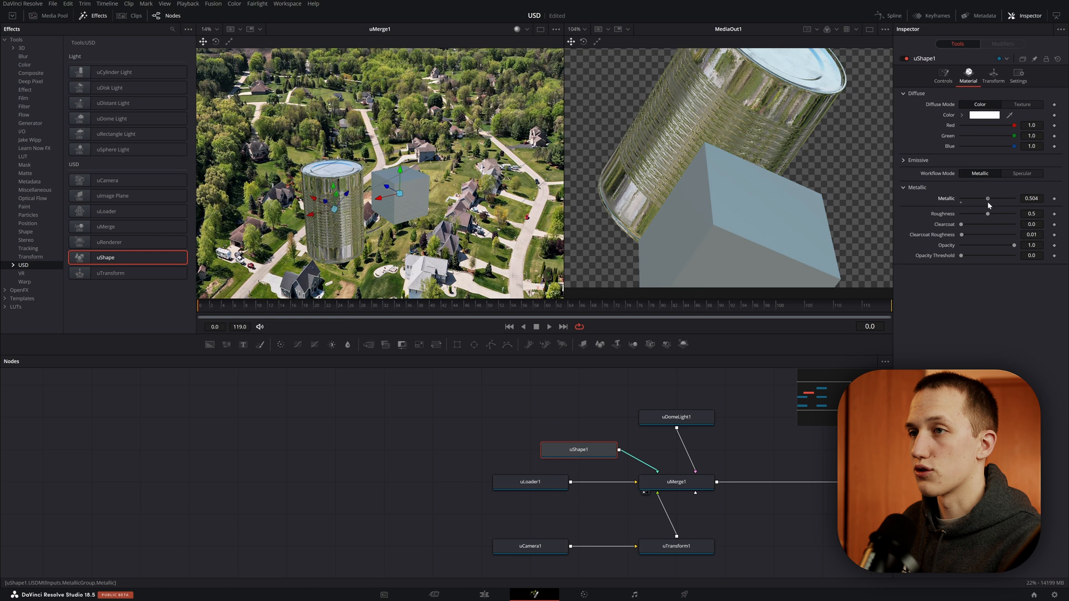
pyautogui.moveTo(974, 213); pyautogui.dragTo(978, 213)
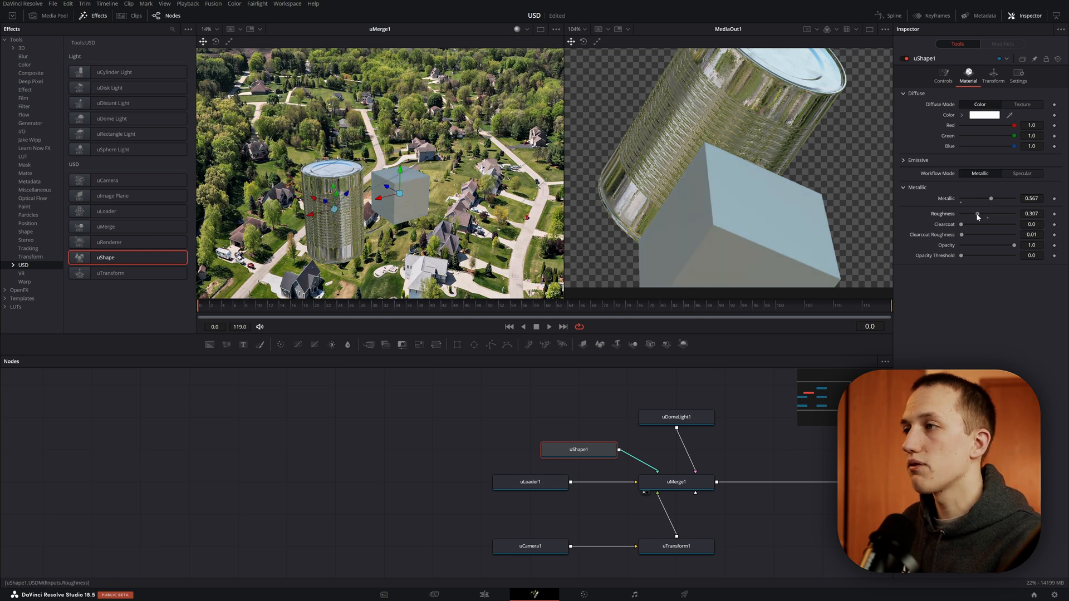
pyautogui.moveTo(989, 214); pyautogui.dragTo(961, 213)
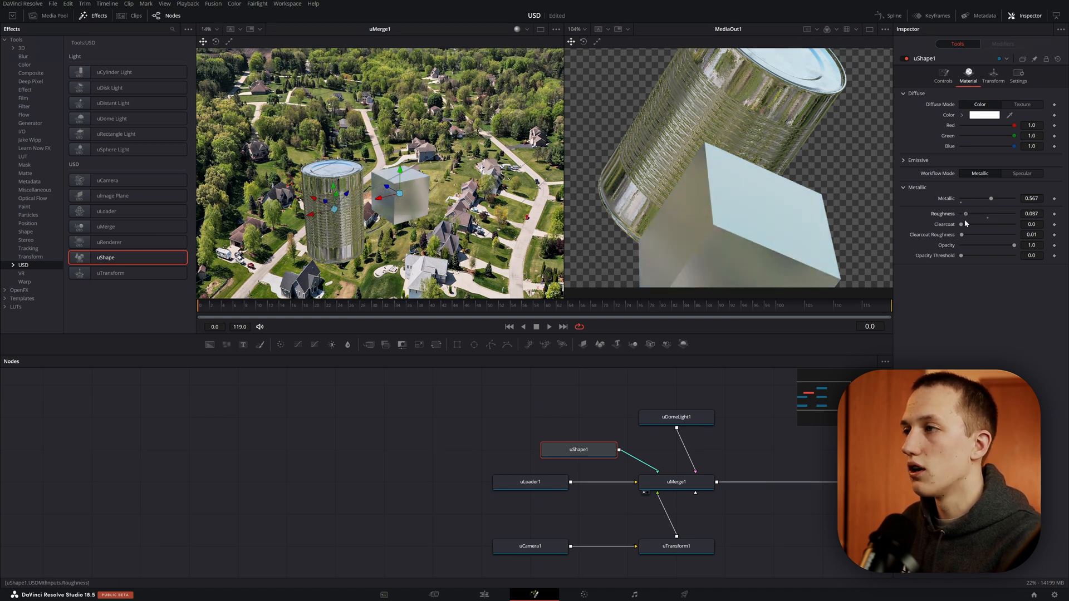
# Change the shape type to Capsule and bring up the camera transform's rotation settings
pyautogui.click(942, 76)
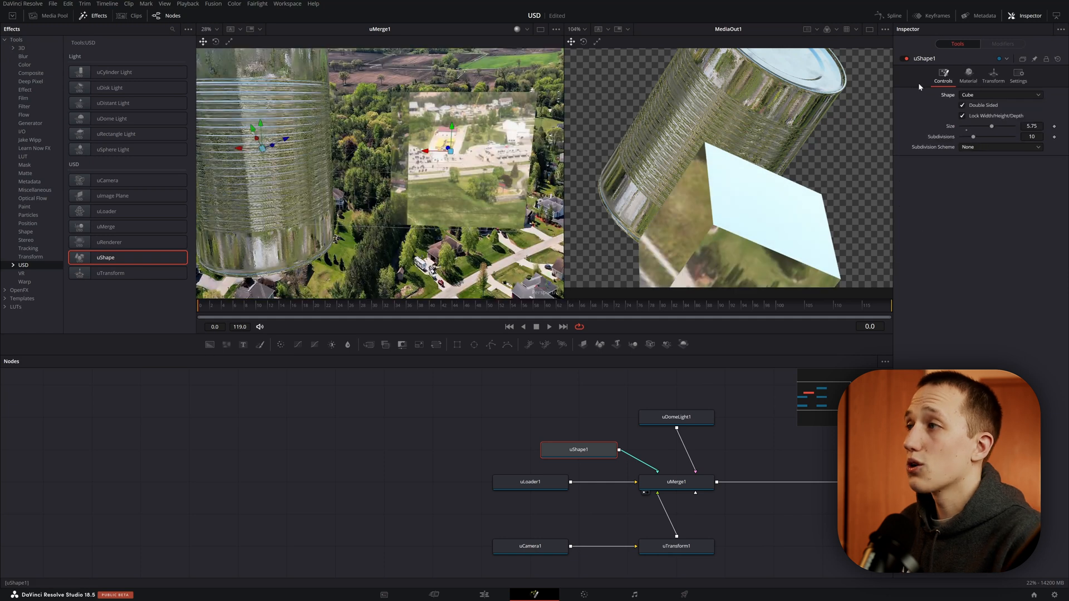
pyautogui.click(1001, 95)
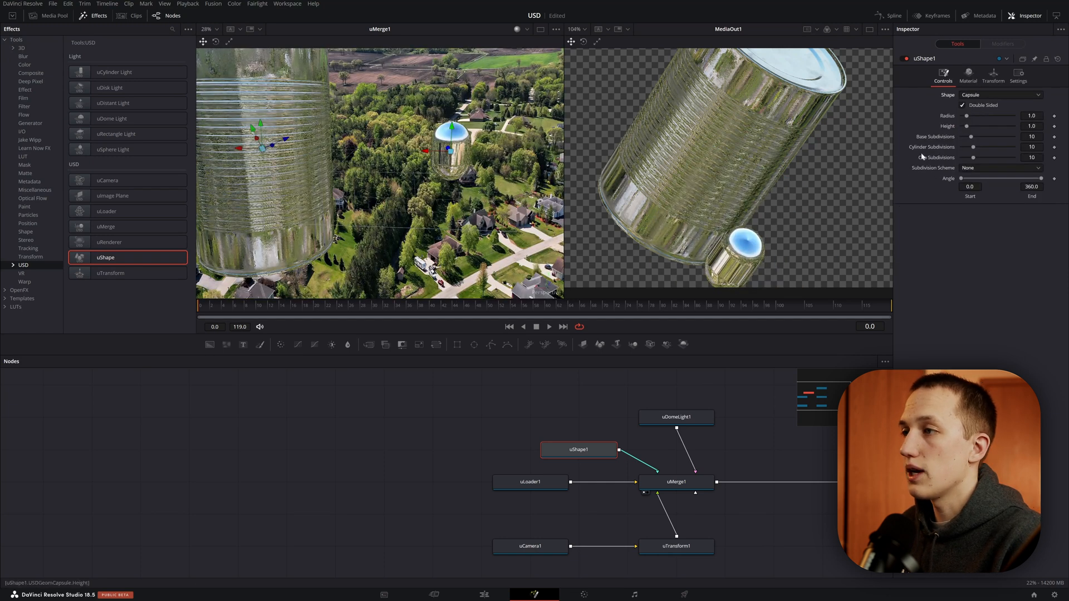
pyautogui.click(967, 77)
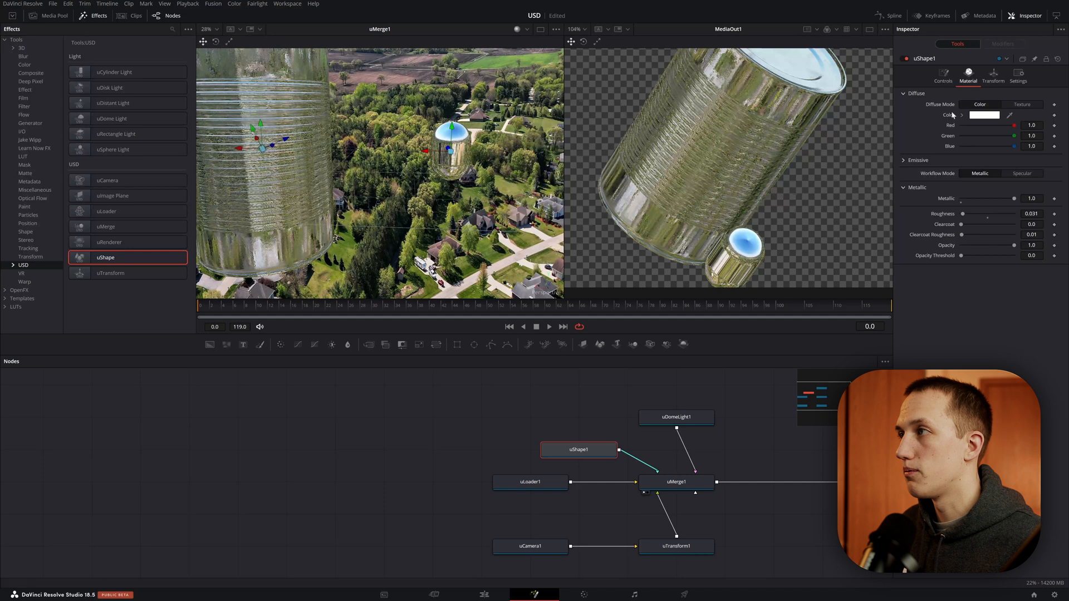
pyautogui.click(675, 545)
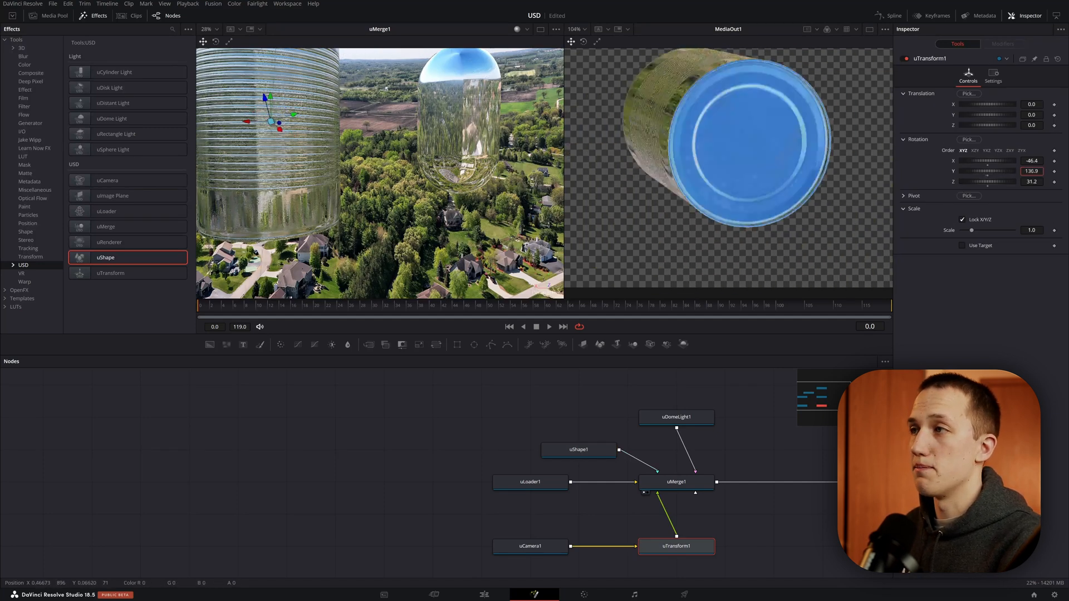
# Try the viewer's wireframe and shading display modes from its right-click menu
pyautogui.rightClick(385, 143)
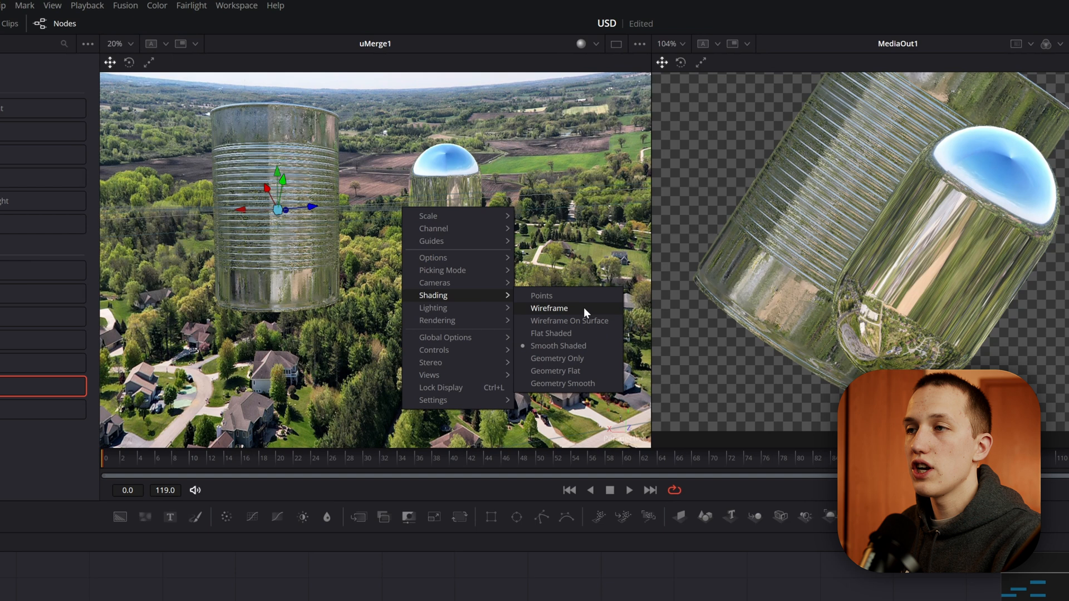
pyautogui.click(549, 308)
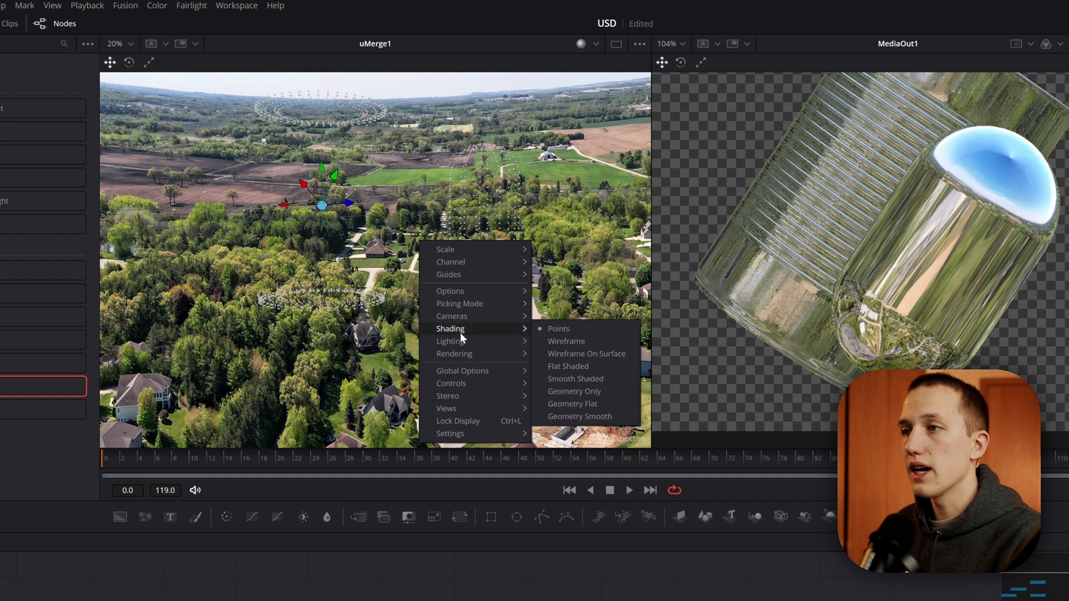
pyautogui.click(566, 341)
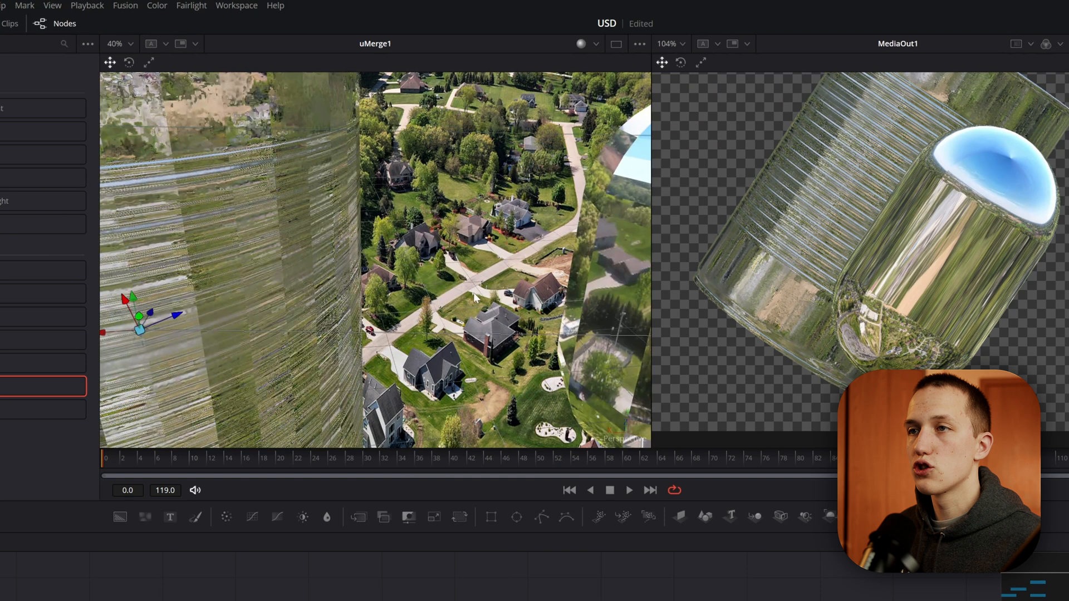
pyautogui.scroll(-3)
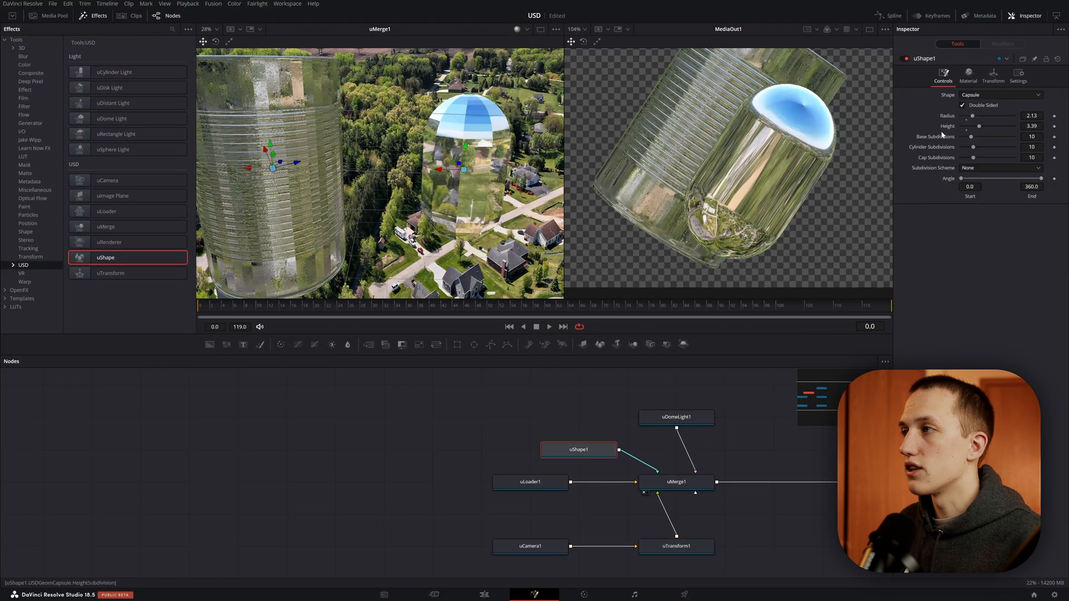
# Raise the capsule's base subdivisions to 34 and change the viewer's shading mode
pyautogui.moveTo(974, 140); pyautogui.dragTo(983, 140)
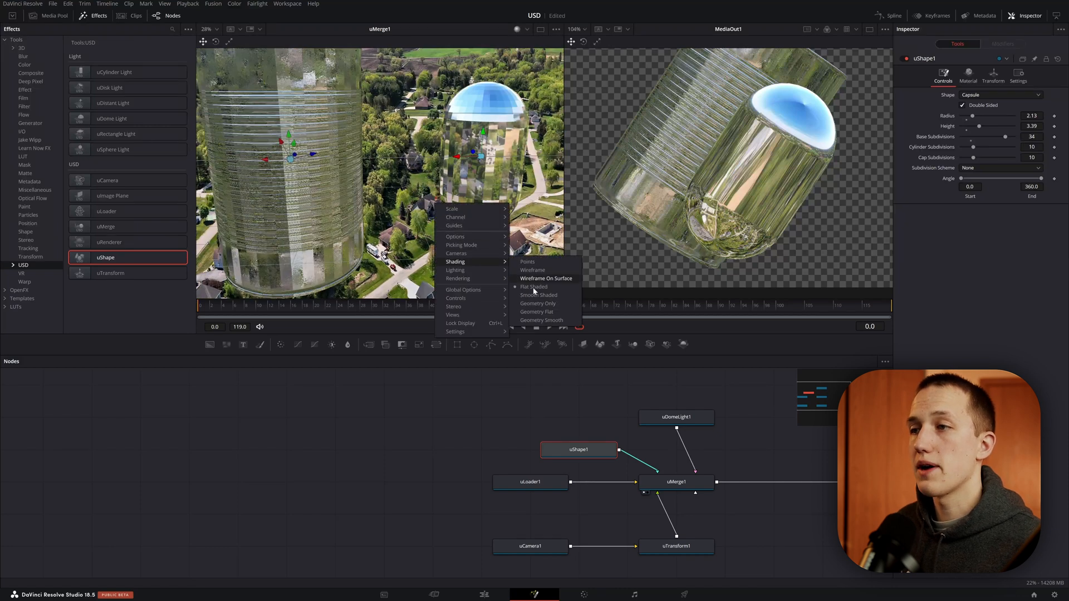
pyautogui.click(534, 286)
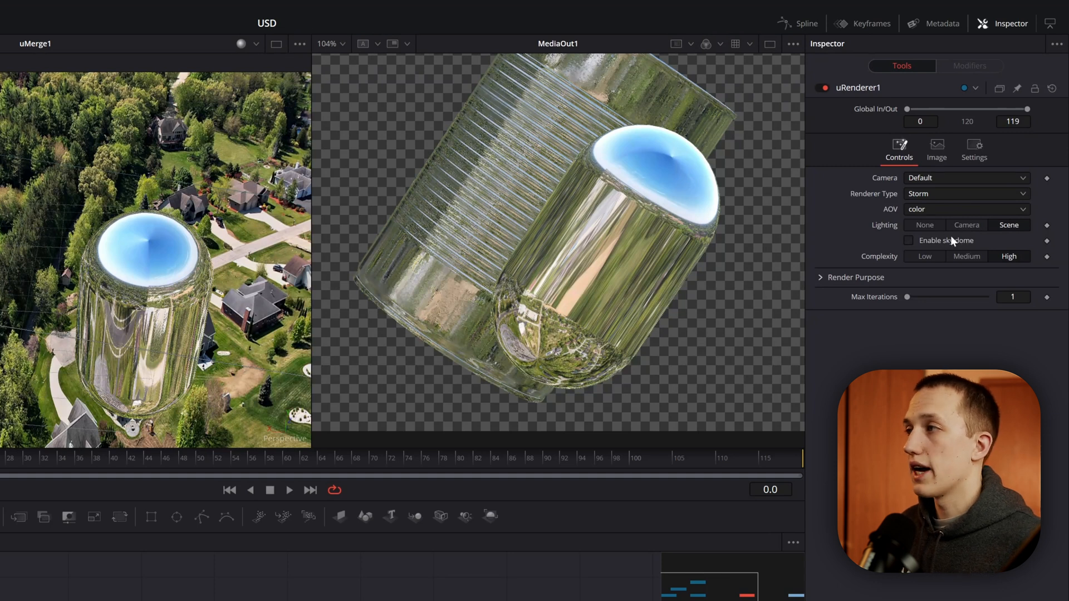
# Tick Enable Sky Dome in uRenderer1's Inspector controls
pyautogui.click(908, 240)
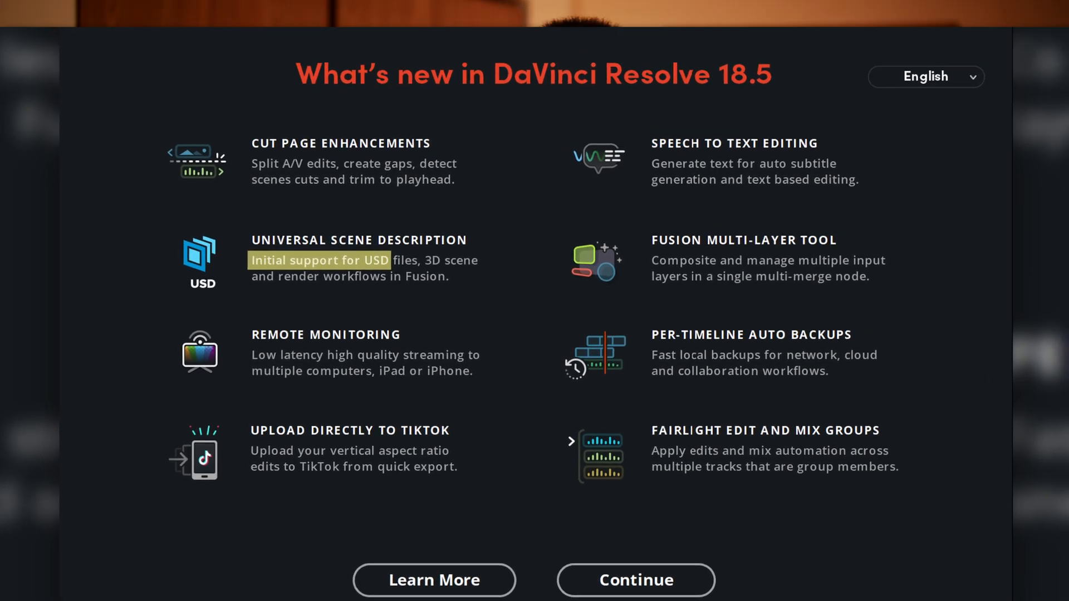
# Bring up the What's New in DaVinci Resolve 18.5 overview of USD support
pyautogui.click(635, 580)
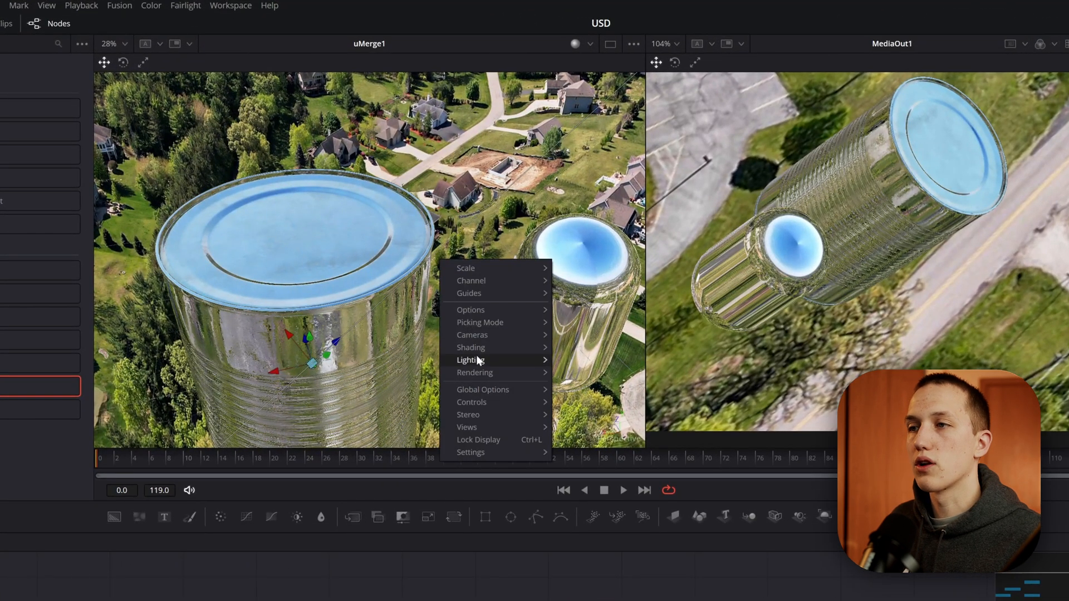
pyautogui.moveTo(471, 361)
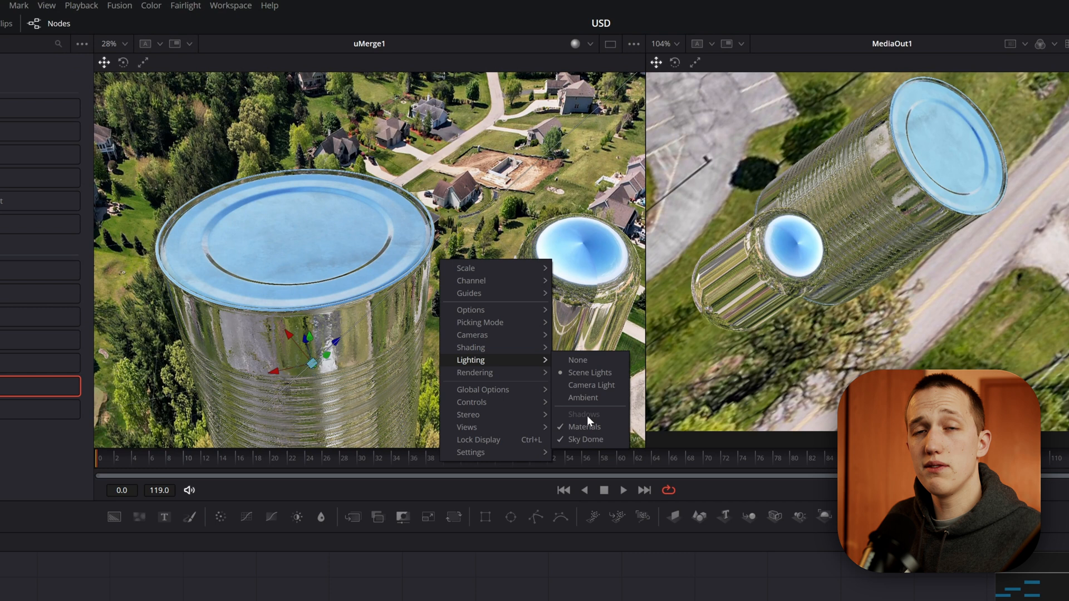